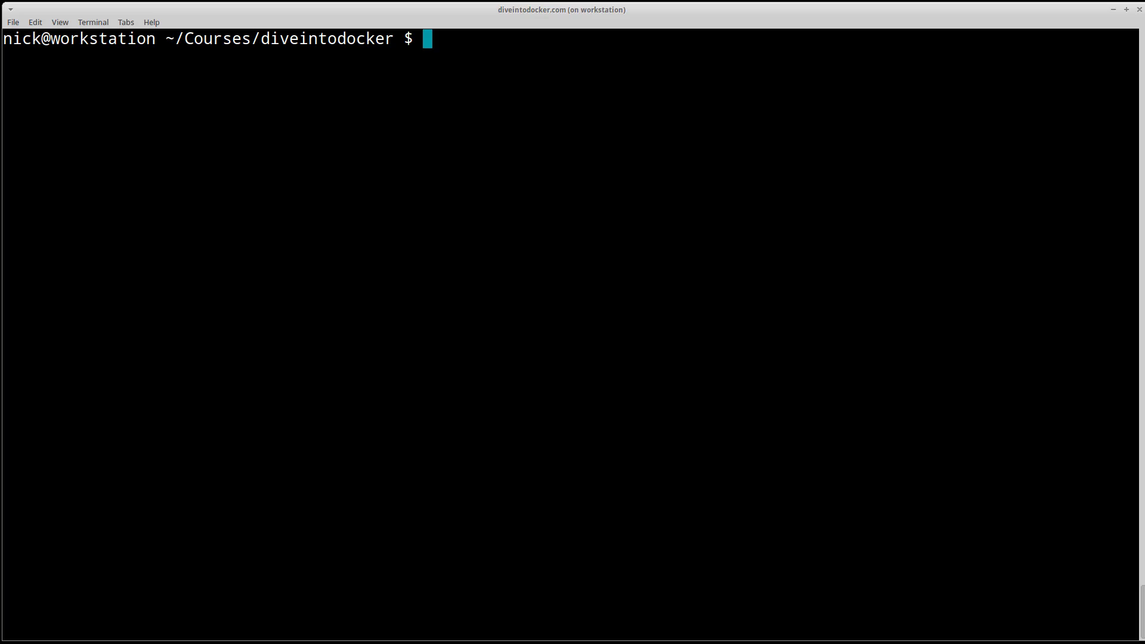
mouse_move(709, 140)
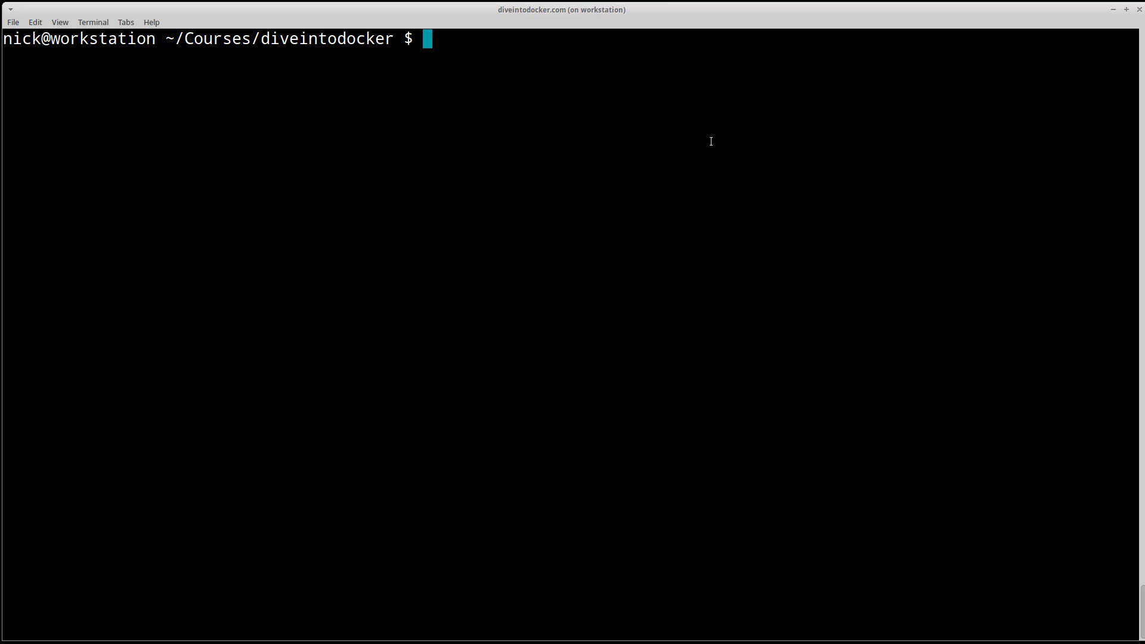
mouse_move(660, 199)
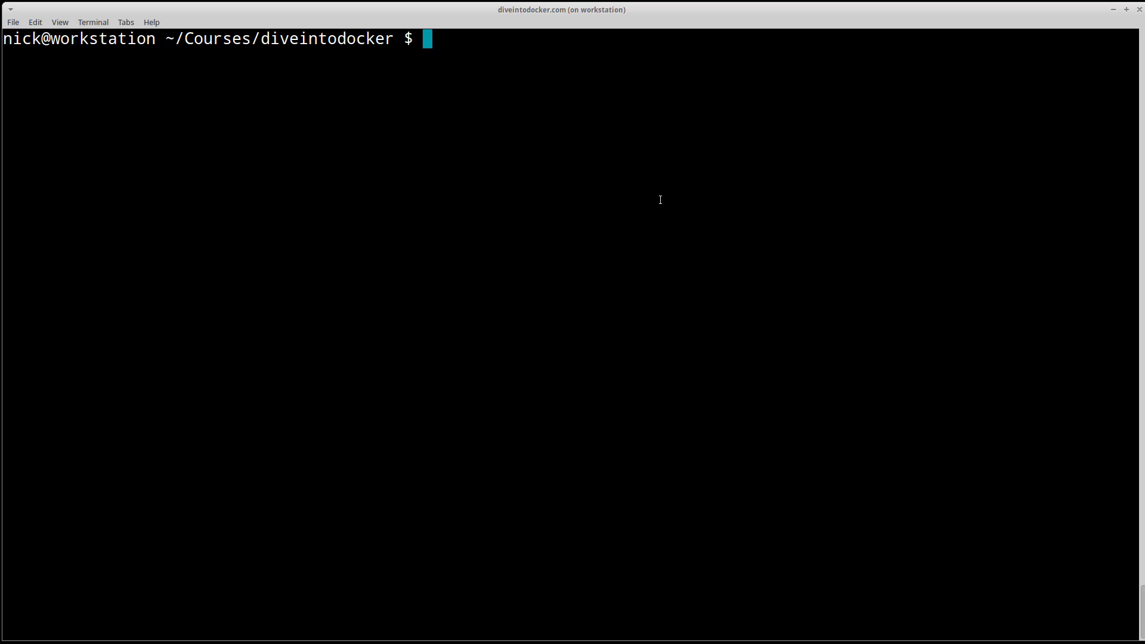
Step: Enter the partial command 'docker inf' at the diveintodocker prompt
type("docker inf")
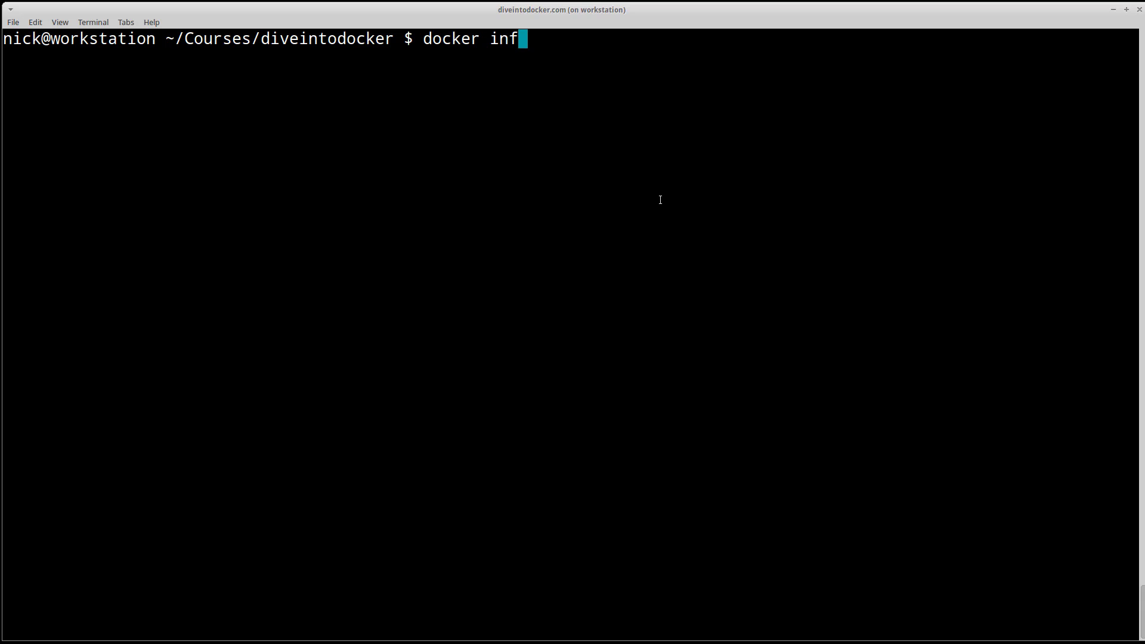
Step: Run 'docker info' to show Ubuntu 14.04.5 LTS, 3 CPUs, 5.877 GiB memory
key("Return")
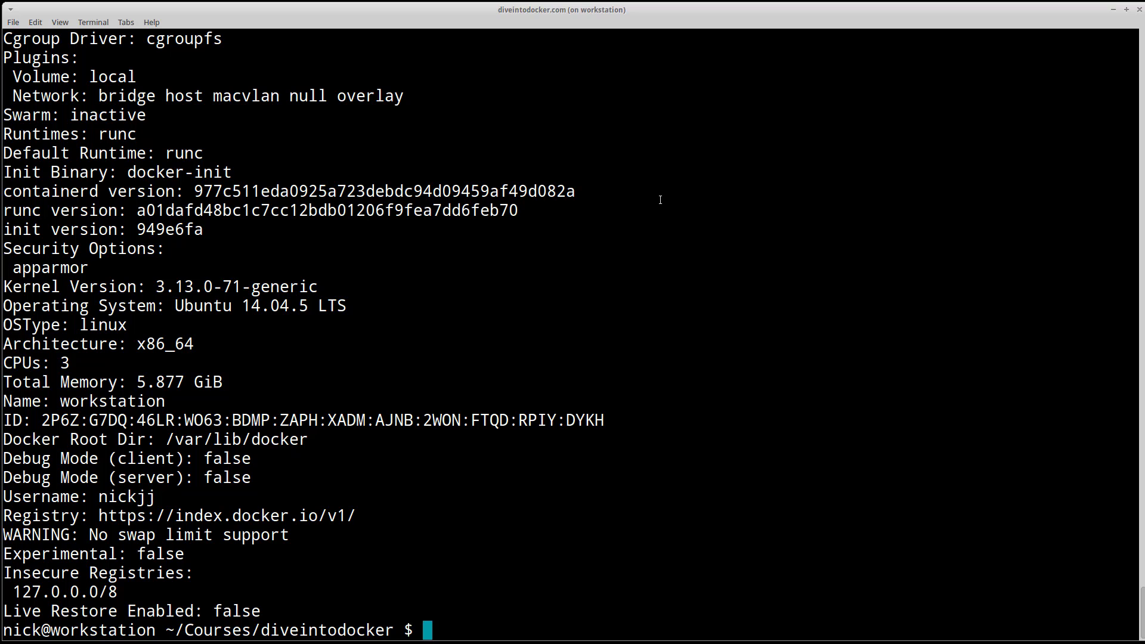
type("docke")
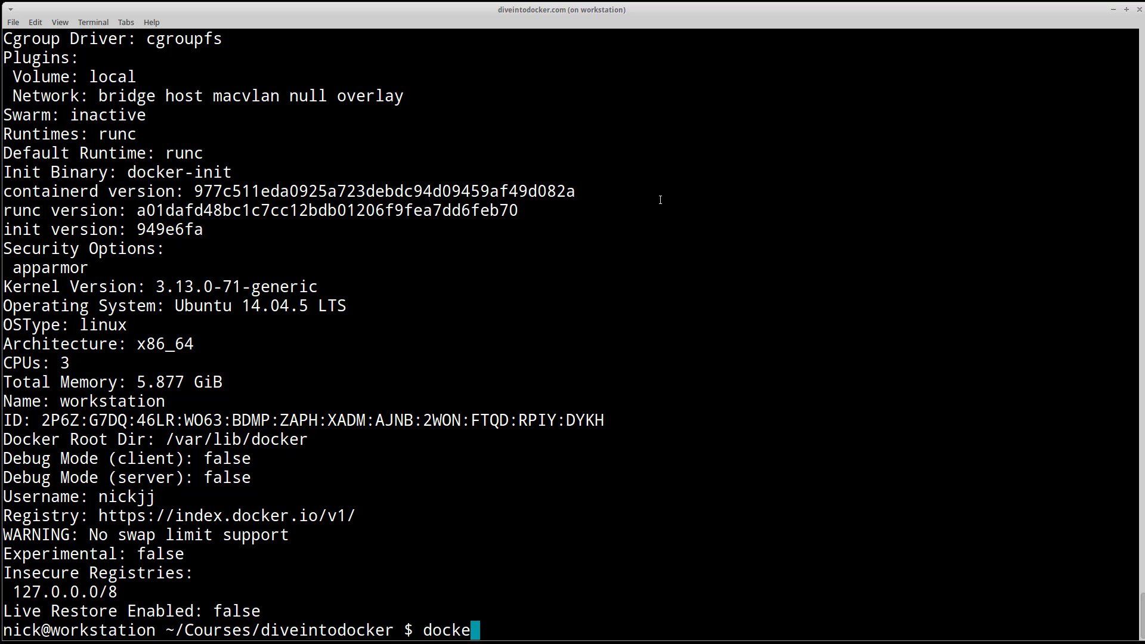
Step: Run 'docker-compose --version', confirming version 1.11.2, build dfed245
type("r-compose")
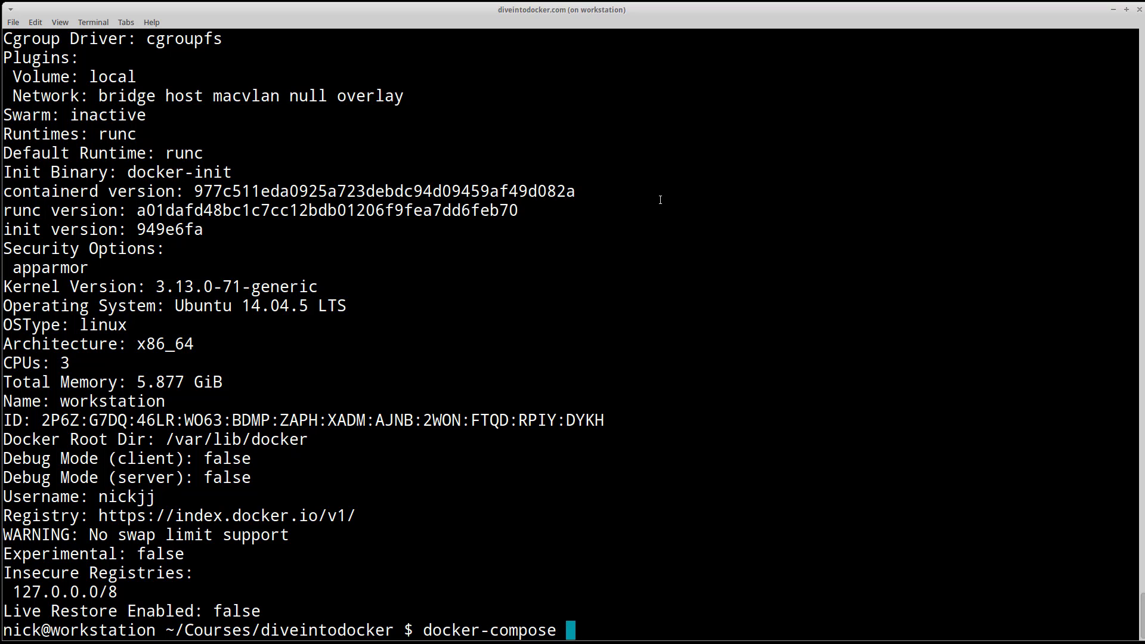
type("--version")
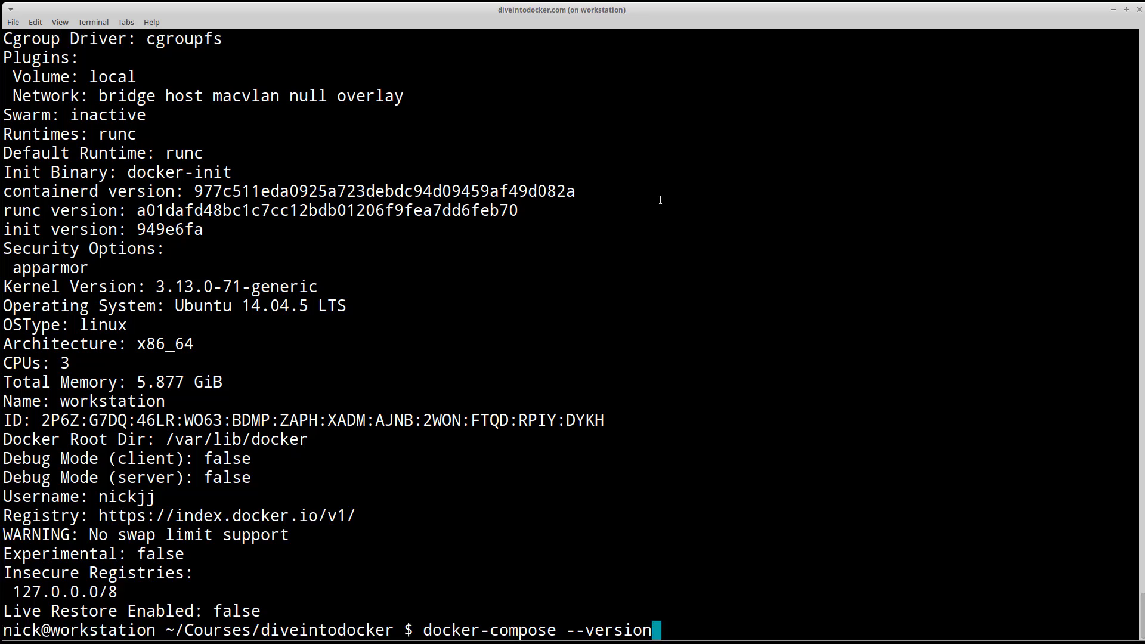
key("Return")
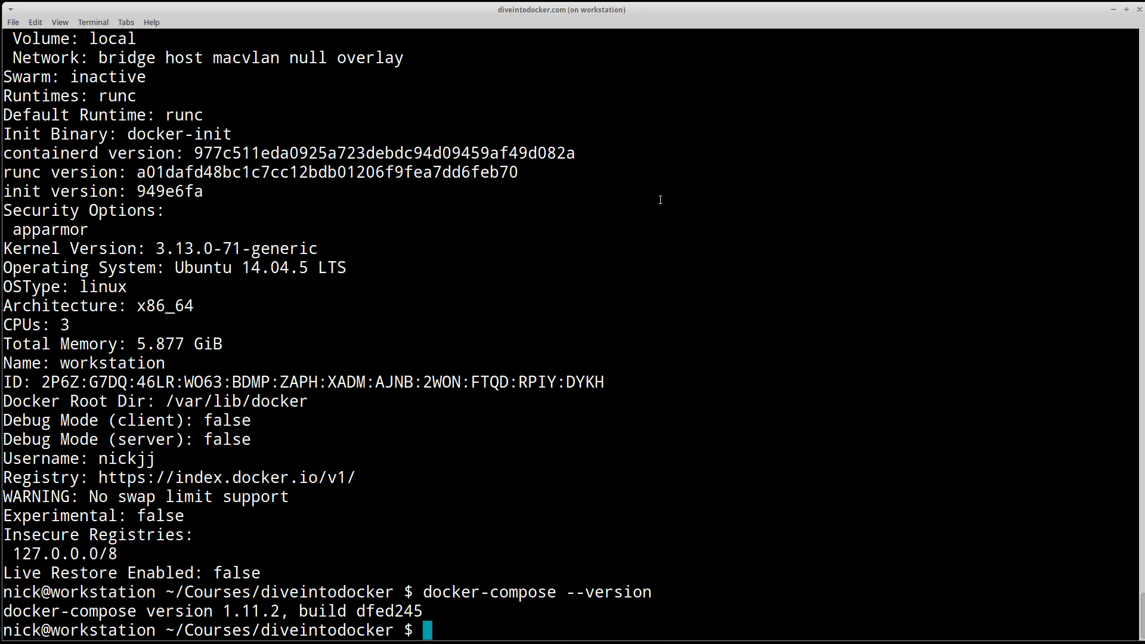